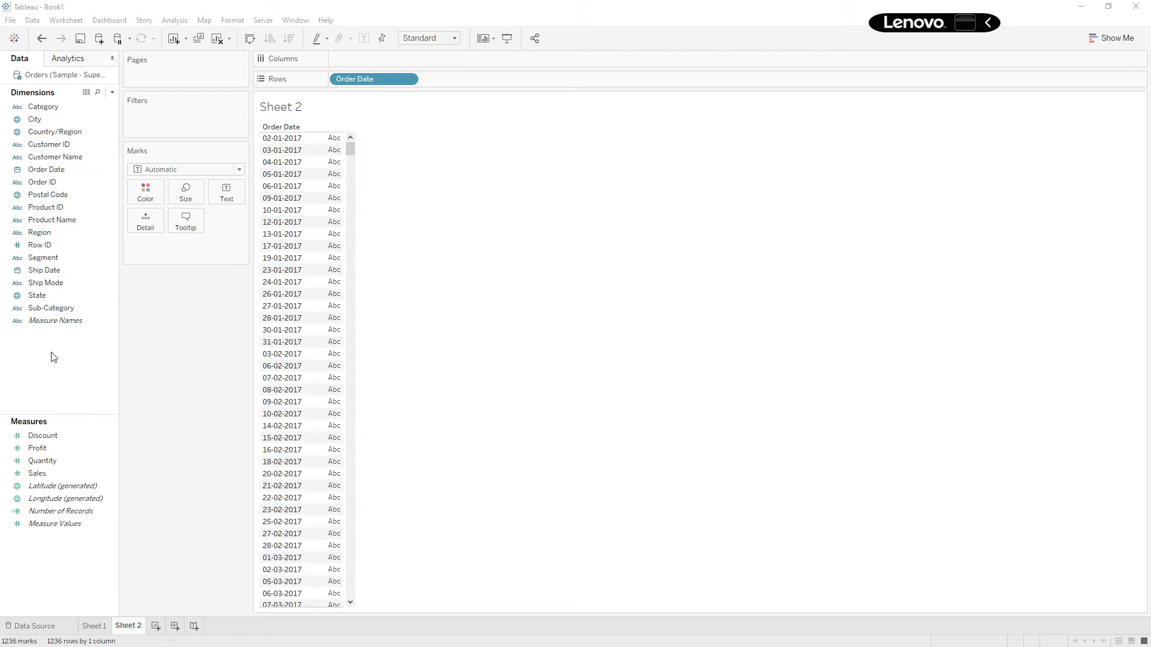
{"action": "mouse_move", "coordinate": [50, 358]}
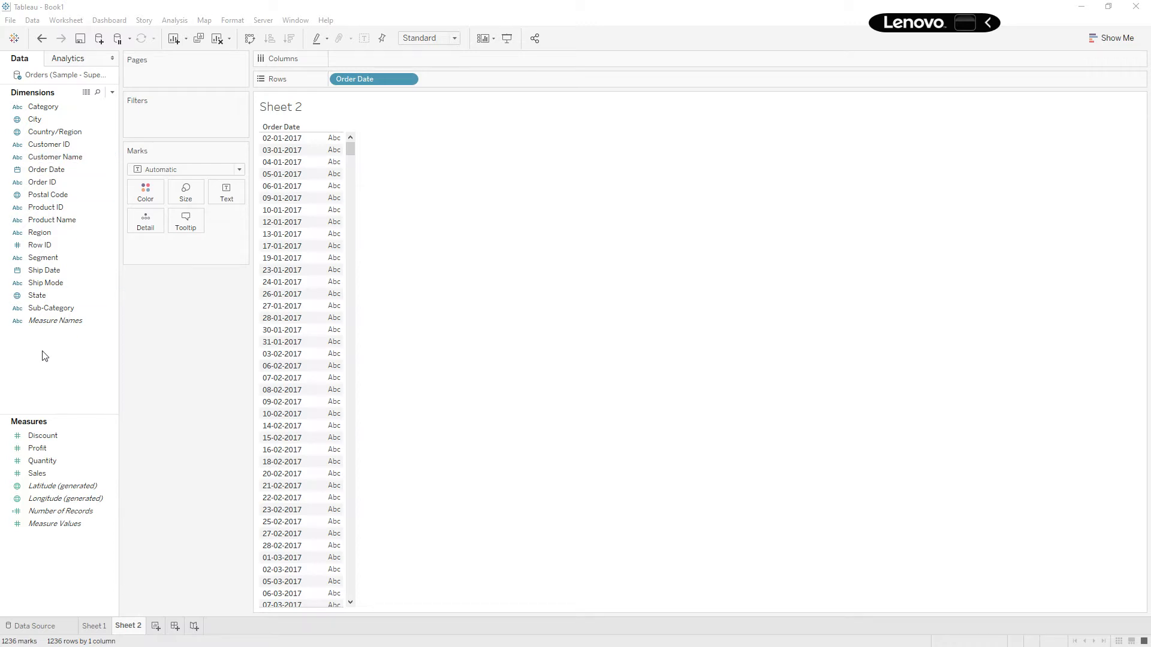
Create a Date parameter 'Choose Date' with a range of values taken from Order Date.
{"action": "right_click", "coordinate": [42, 356]}
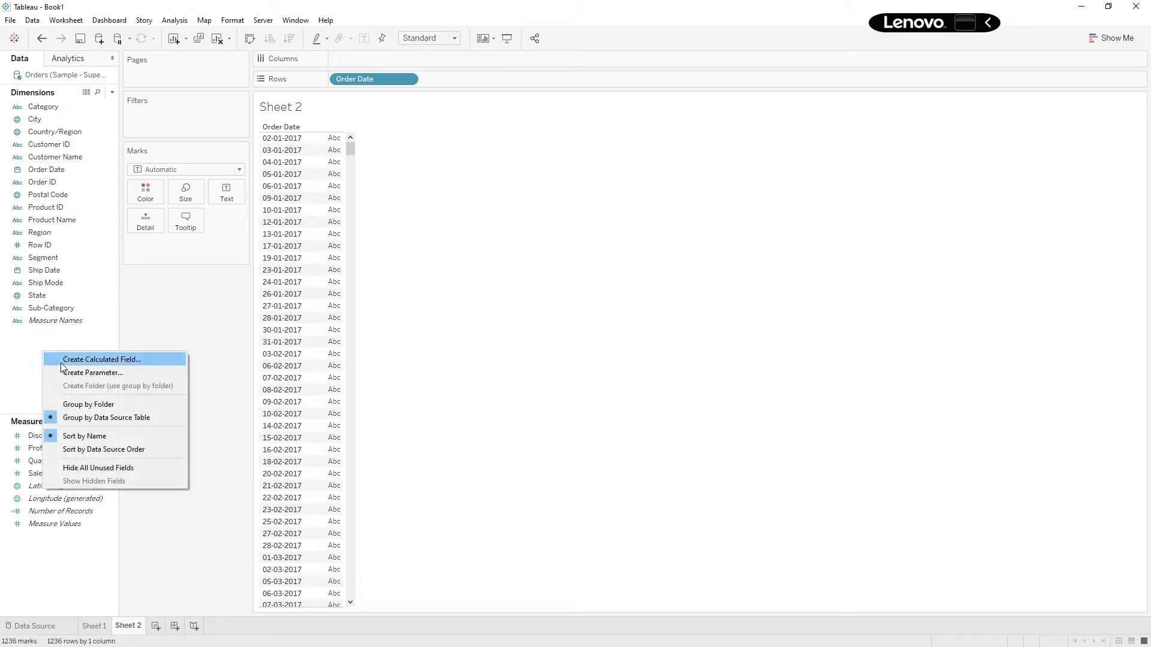
{"action": "left_click", "coordinate": [91, 373]}
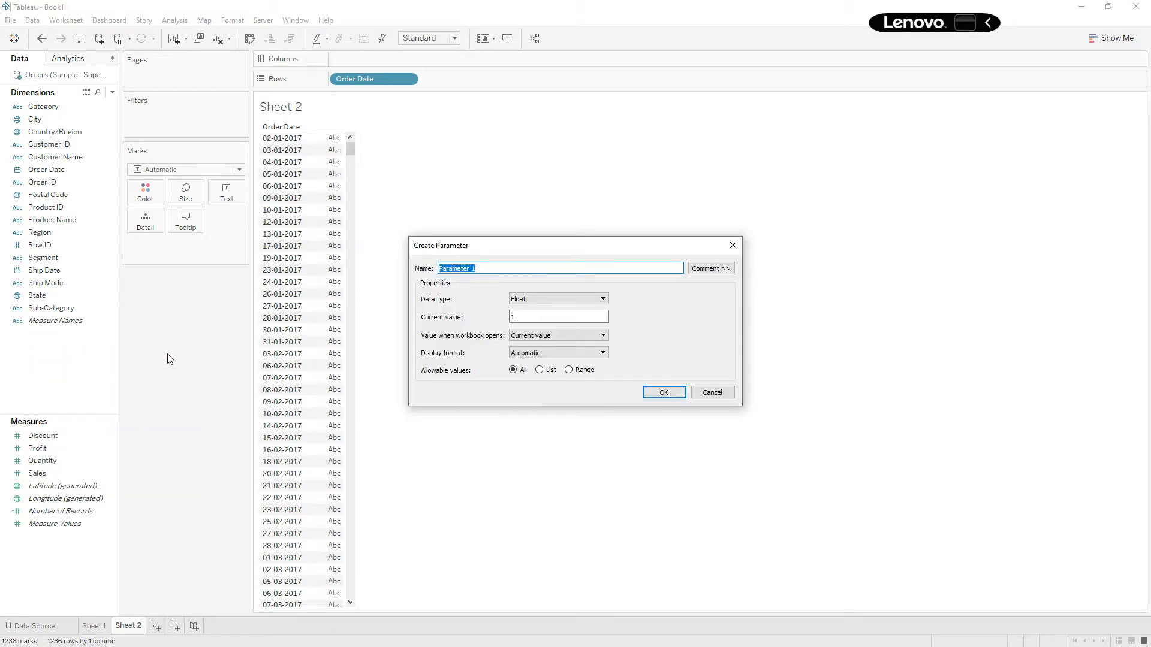
{"action": "type", "text": "Choose D"}
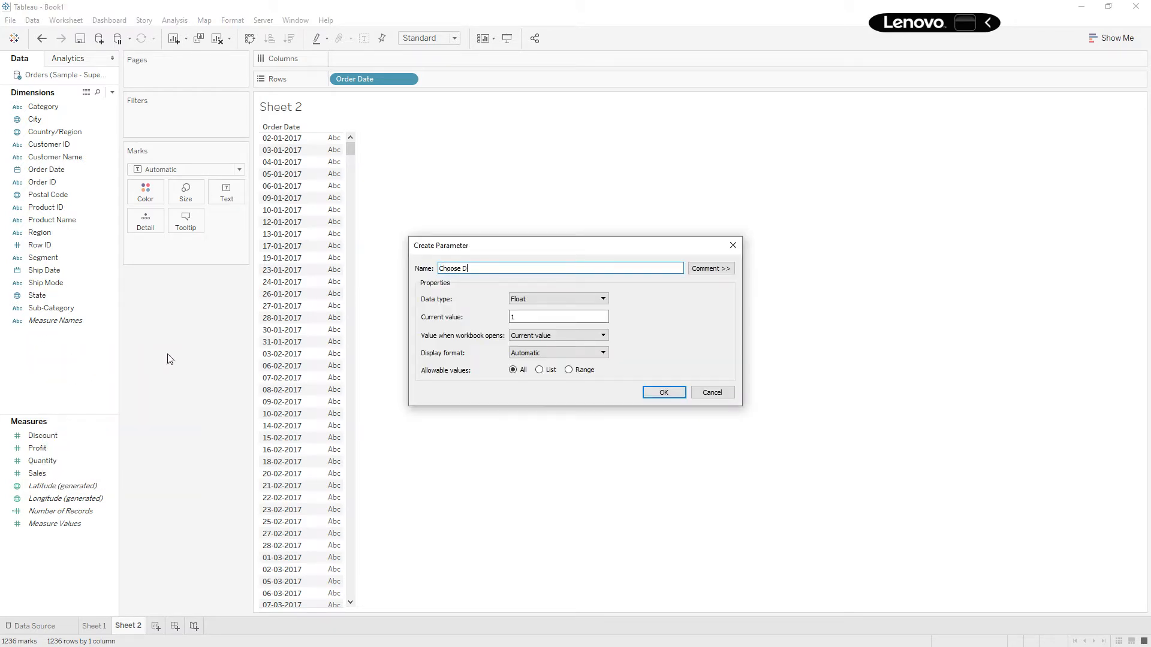
{"action": "type", "text": "ate"}
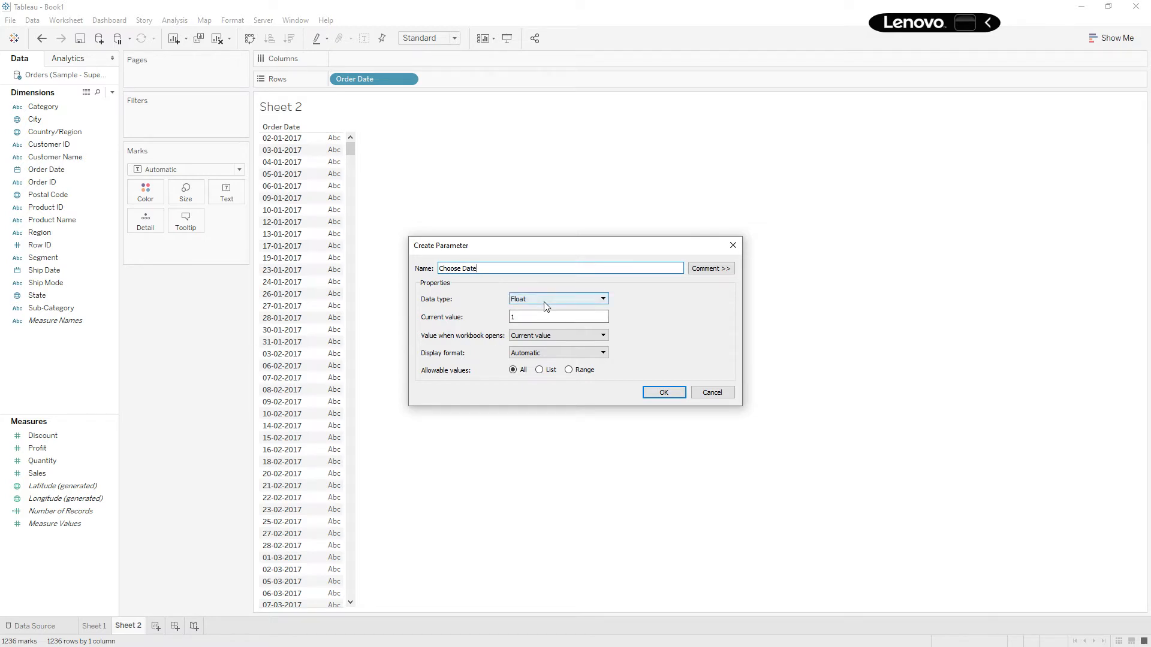
{"action": "left_click", "coordinate": [556, 299]}
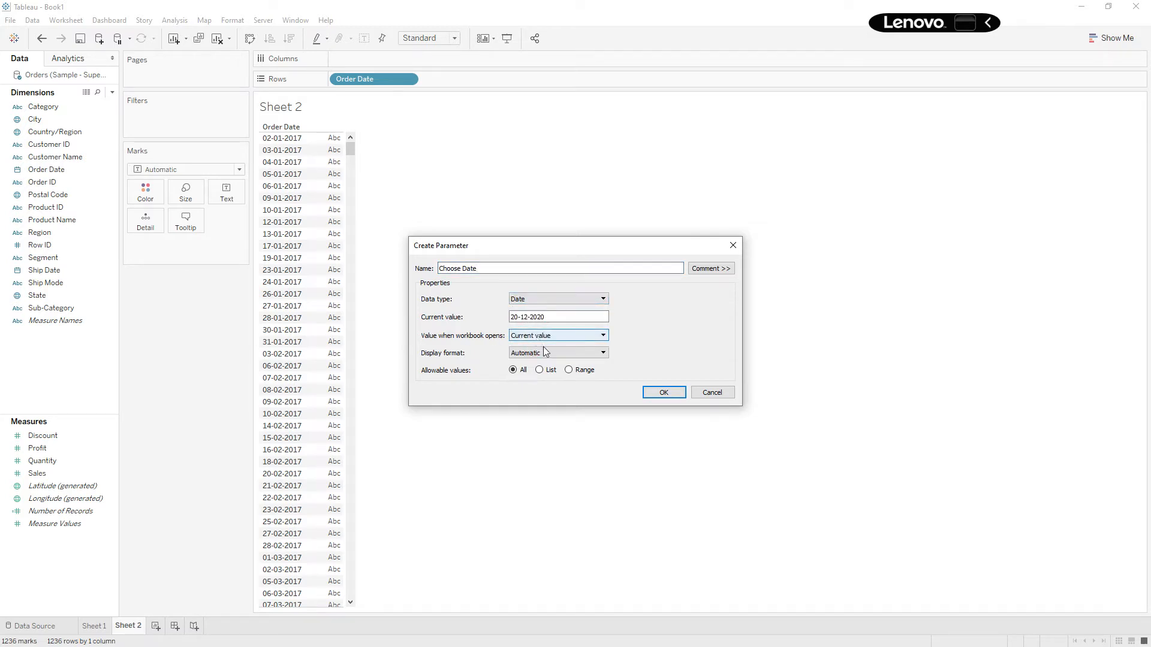
{"action": "left_click", "coordinate": [569, 370]}
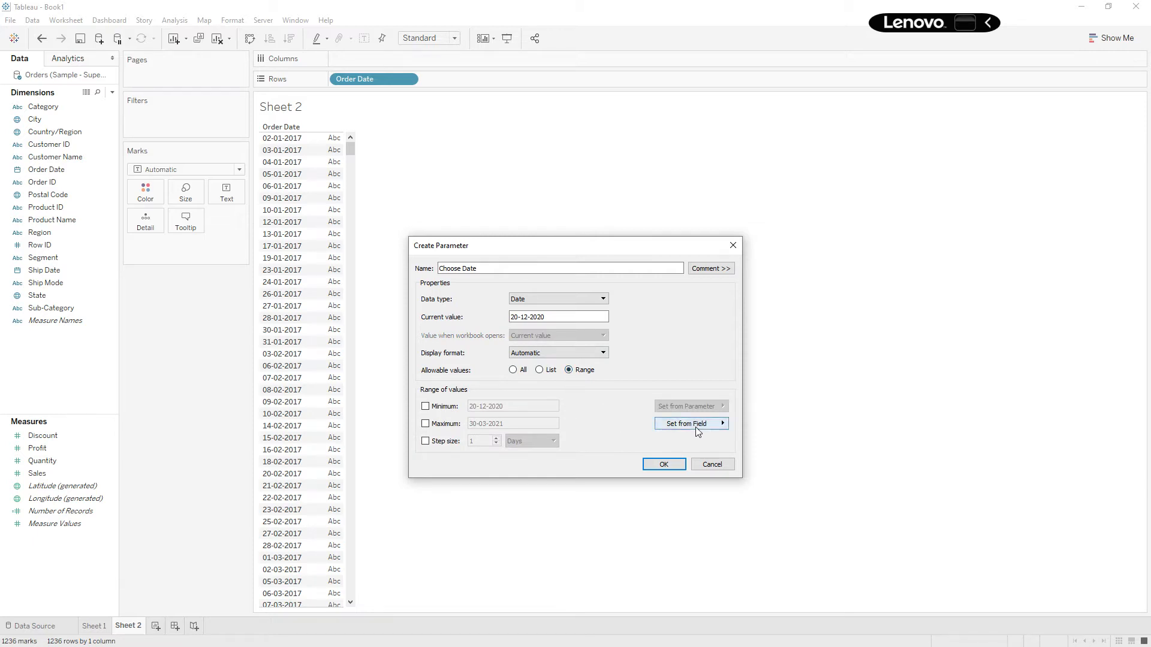
{"action": "left_click", "coordinate": [687, 424]}
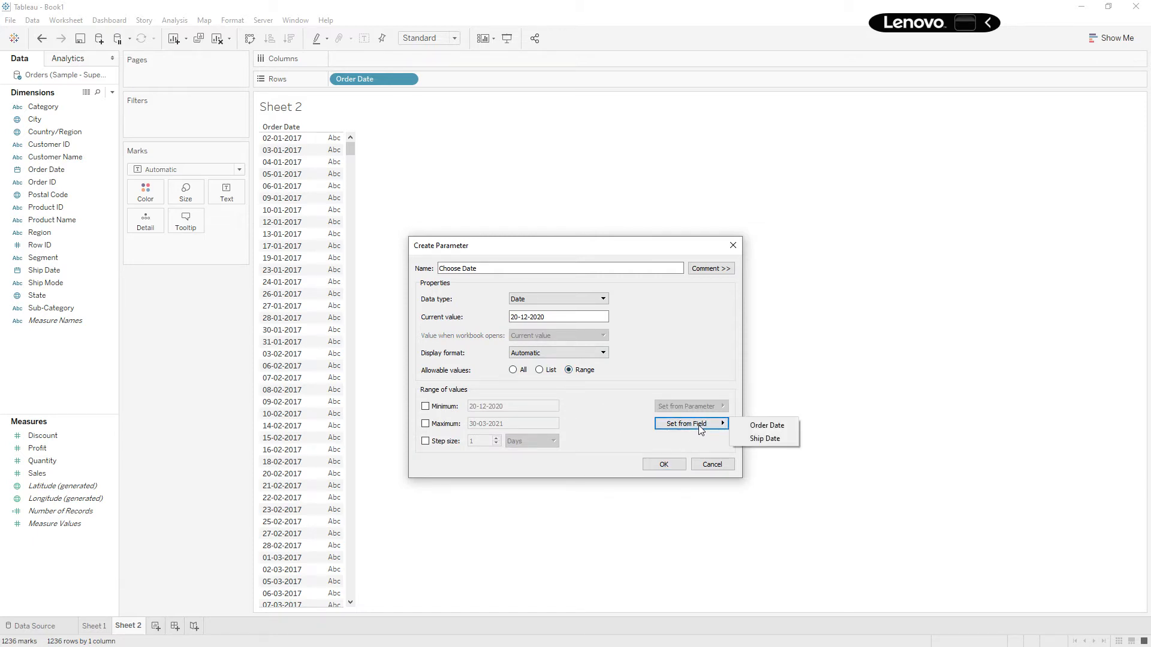
{"action": "mouse_move", "coordinate": [765, 426]}
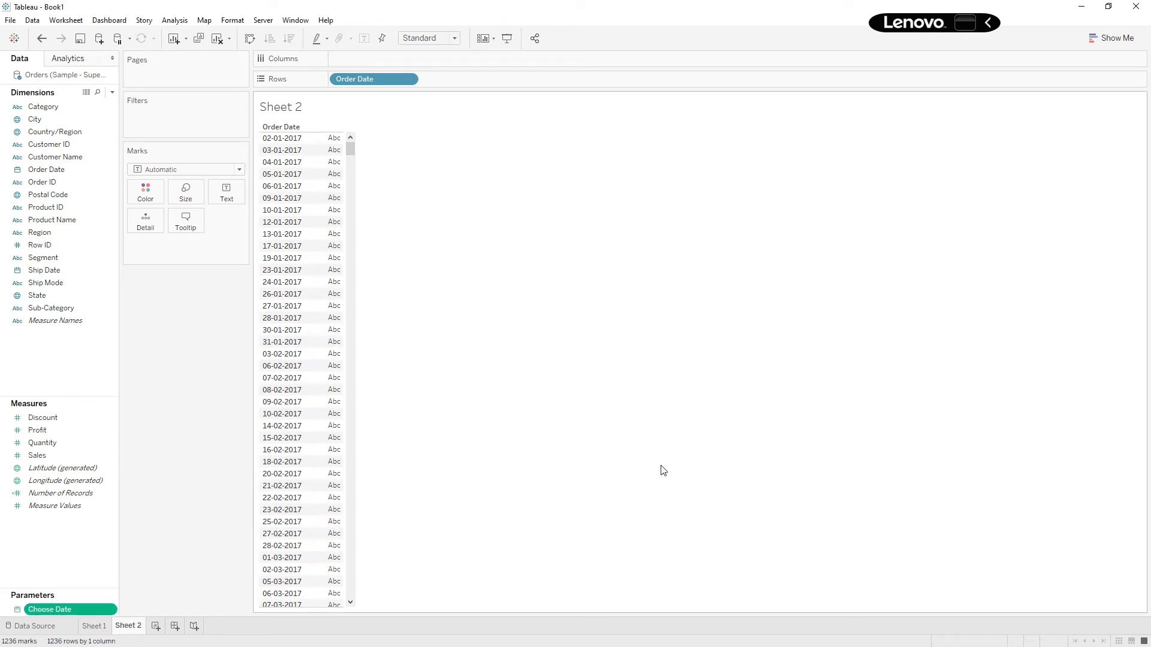
{"action": "mouse_move", "coordinate": [42, 368]}
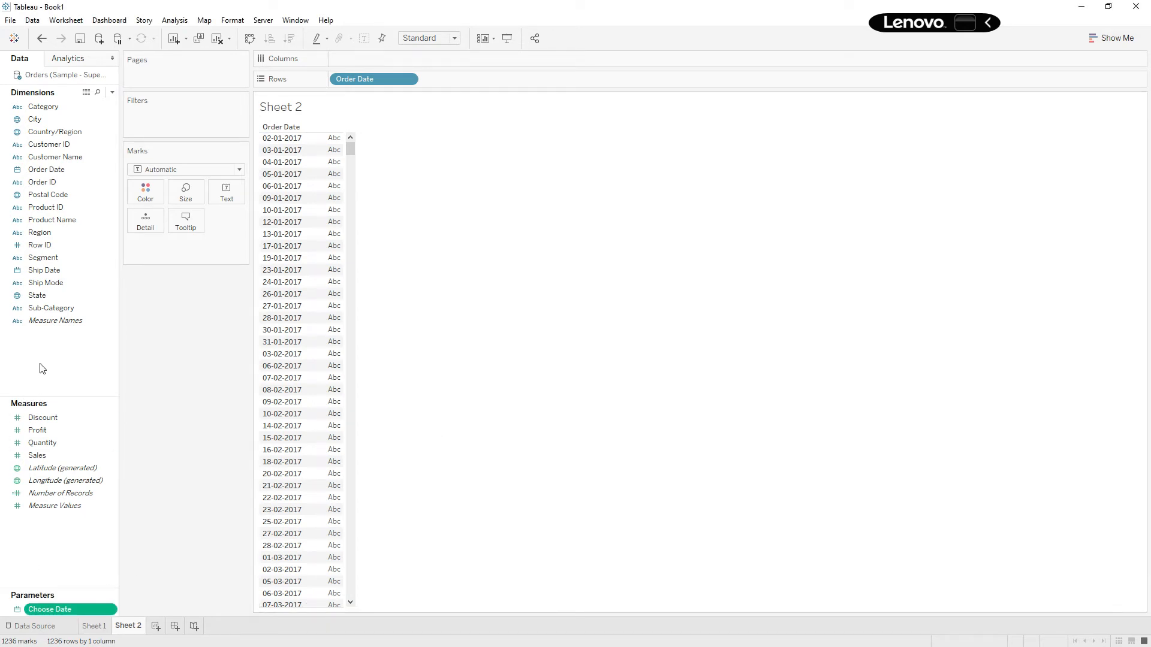
{"action": "mouse_move", "coordinate": [48, 356]}
{"action": "type", "text": "Last 7 d"}
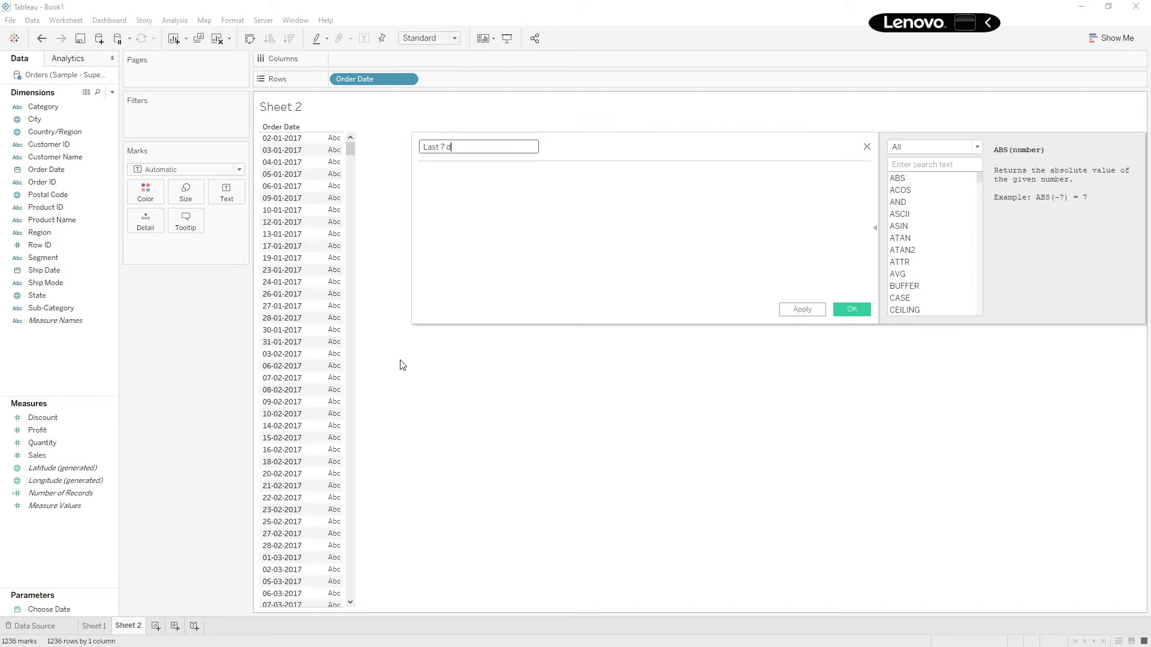
Finish naming the new calculated field 'Last 7 days'.
{"action": "type", "text": "ays"}
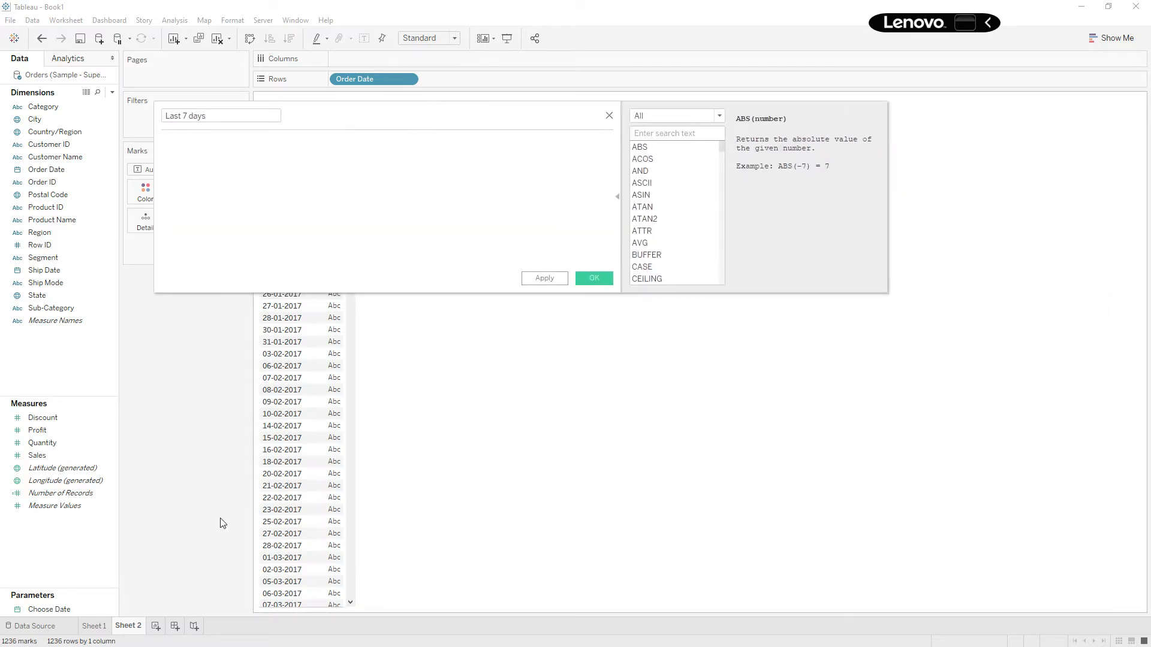
Show the Choose Date parameter control on Sheet 2.
{"action": "right_click", "coordinate": [49, 609]}
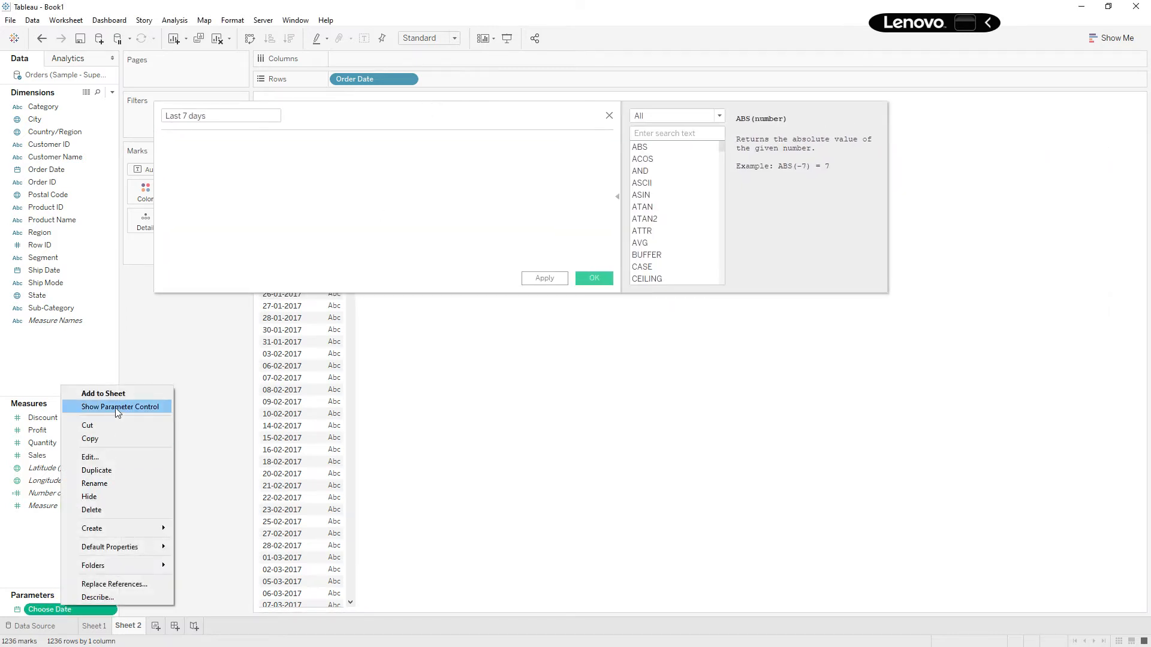
{"action": "left_click", "coordinate": [119, 407]}
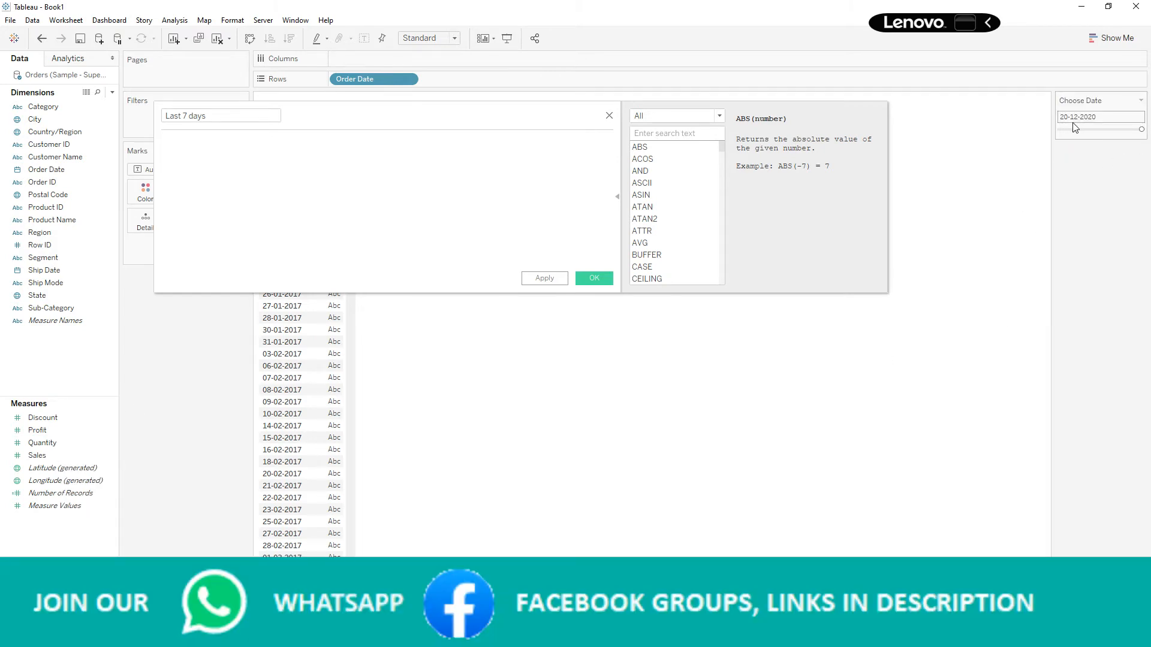
{"action": "mouse_move", "coordinate": [1100, 125]}
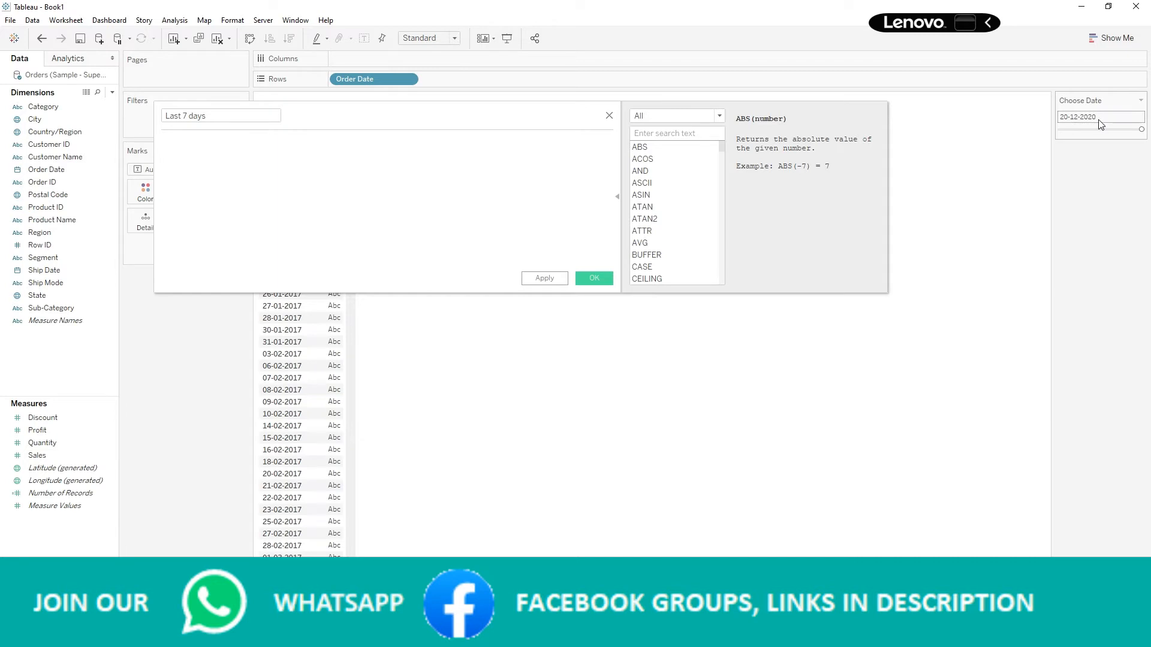
{"action": "left_click", "coordinate": [319, 144]}
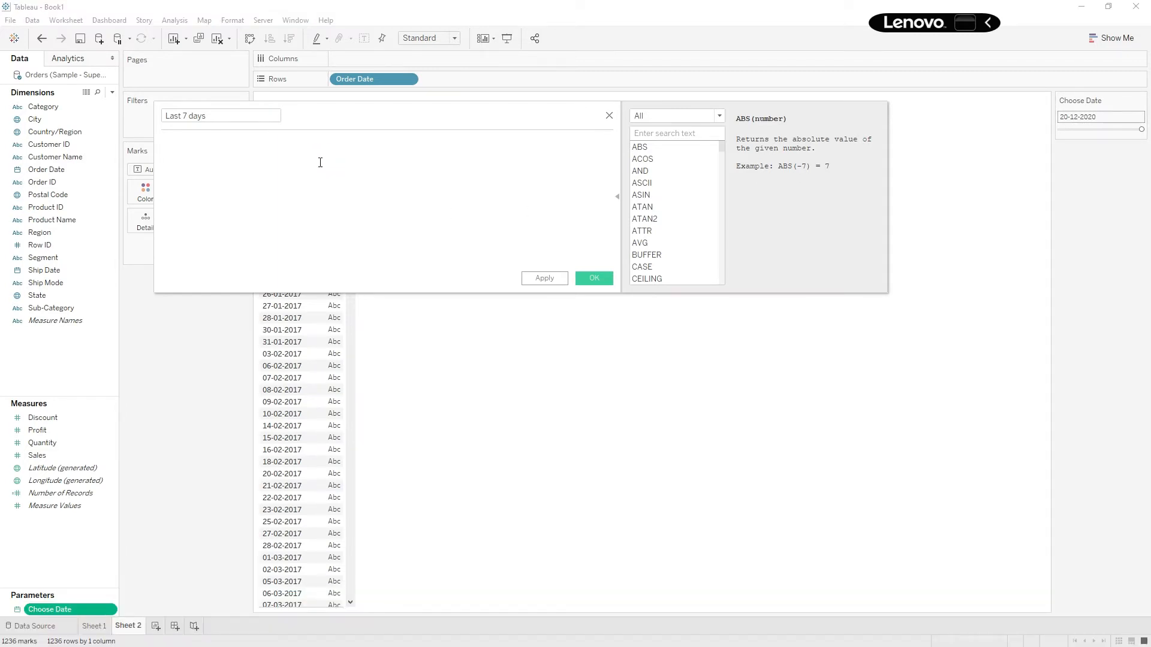
Enter the first condition [Order Date]<=[Choose Date] using autocomplete.
{"action": "type", "text": "ord"}
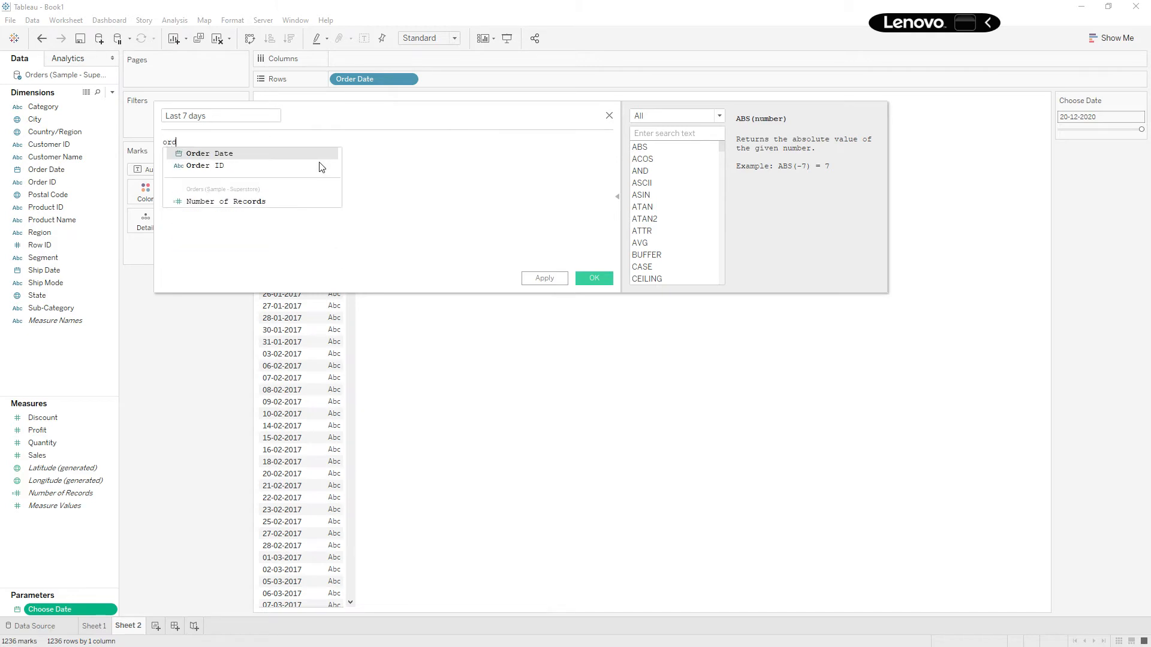
{"action": "left_click", "coordinate": [209, 153]}
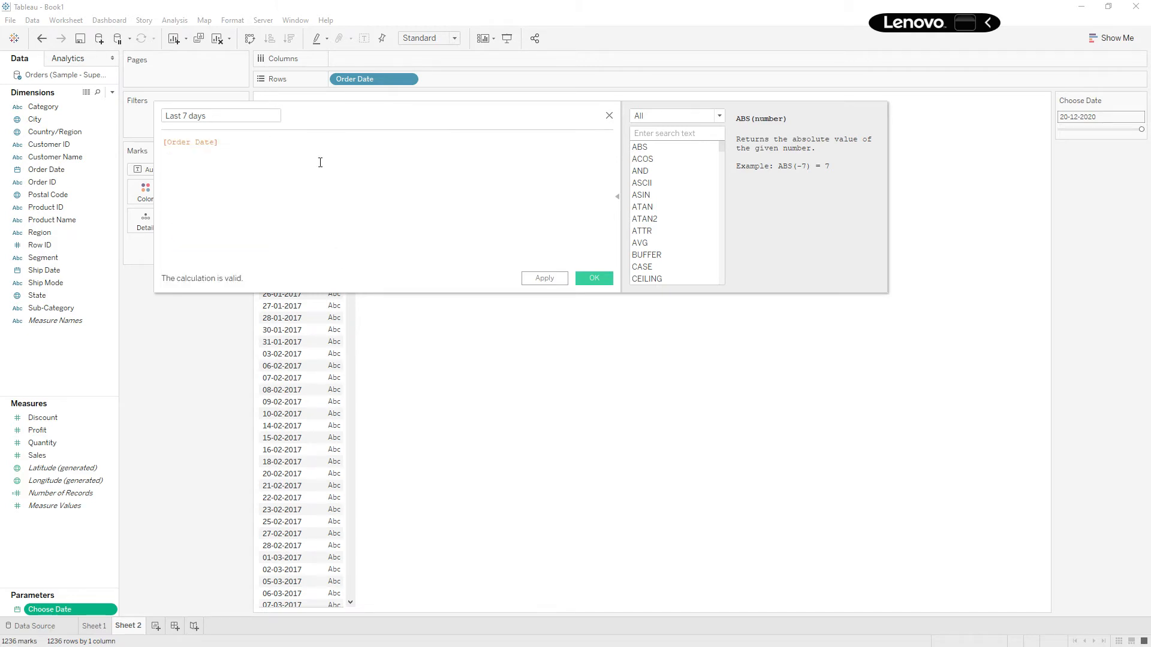
{"action": "type", "text": "<"}
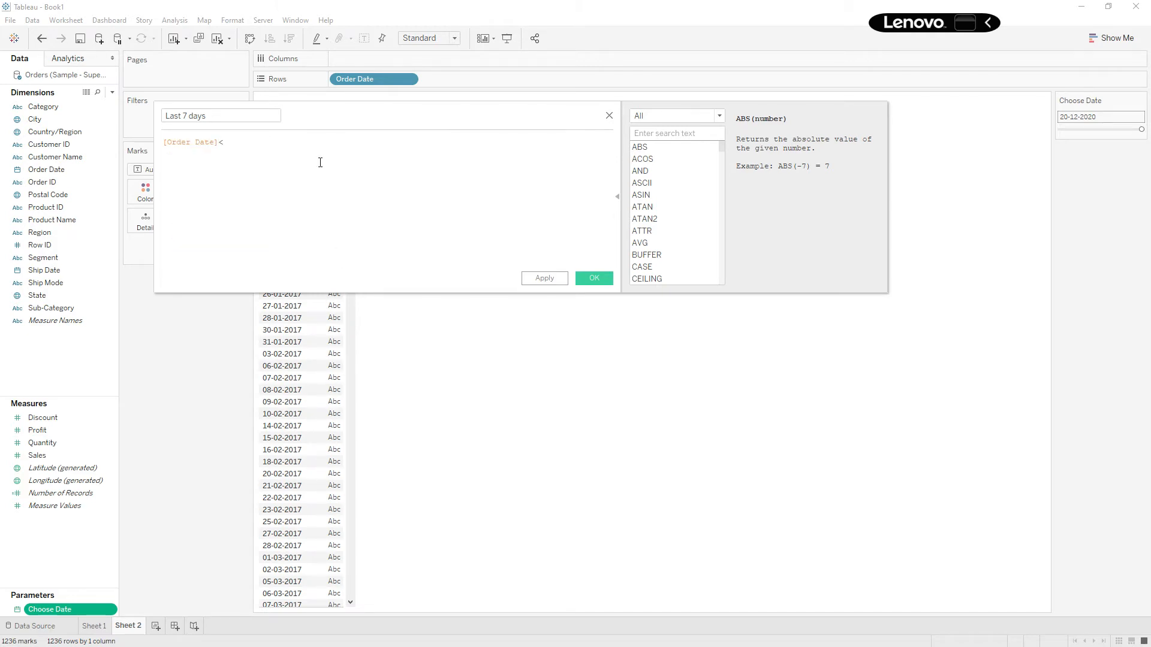
{"action": "type", "text": "<=choo"}
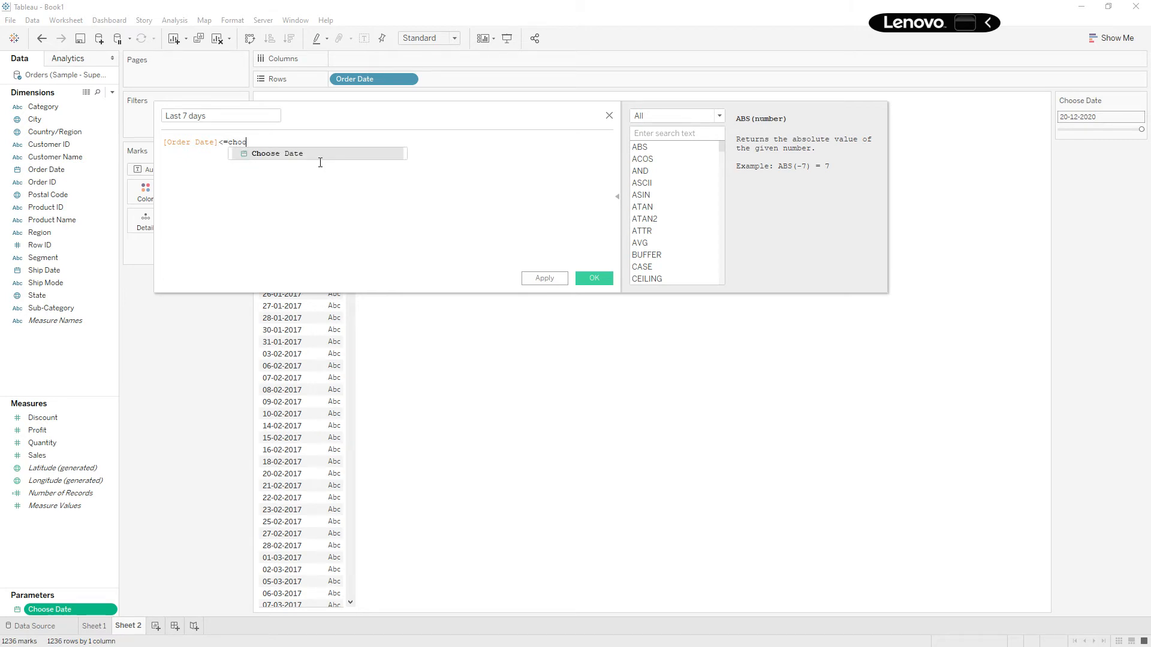
{"action": "left_click", "coordinate": [278, 153]}
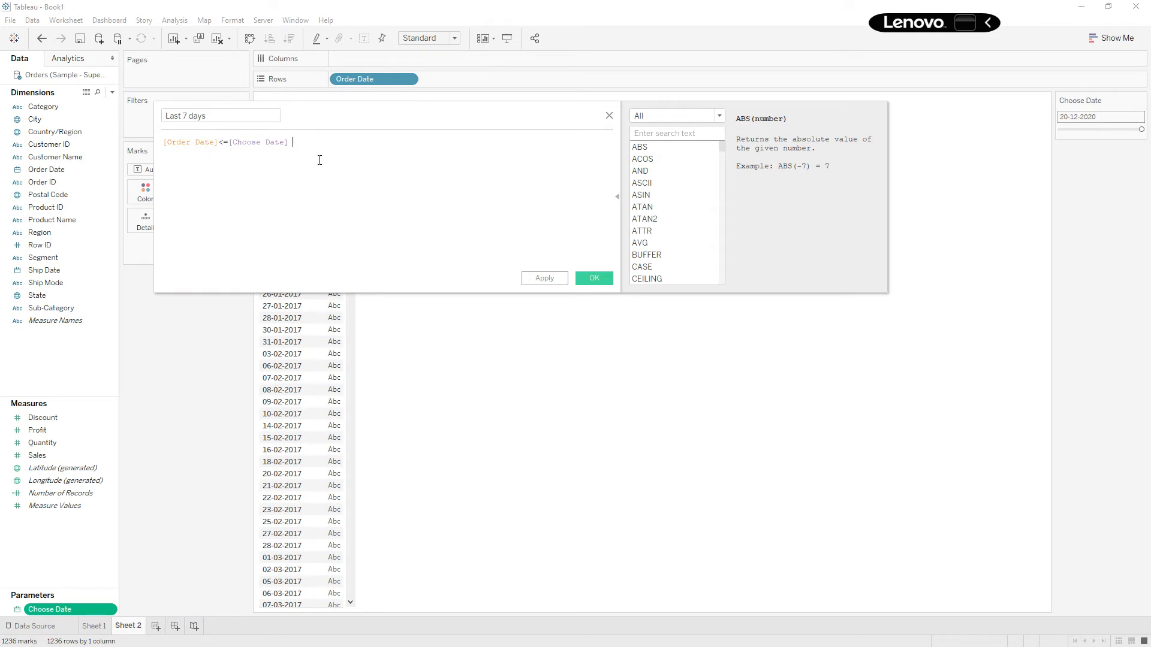
Add the second condition 'and [Order Date]>[Choose Date]-7' to the formula.
{"action": "type", "text": "and"}
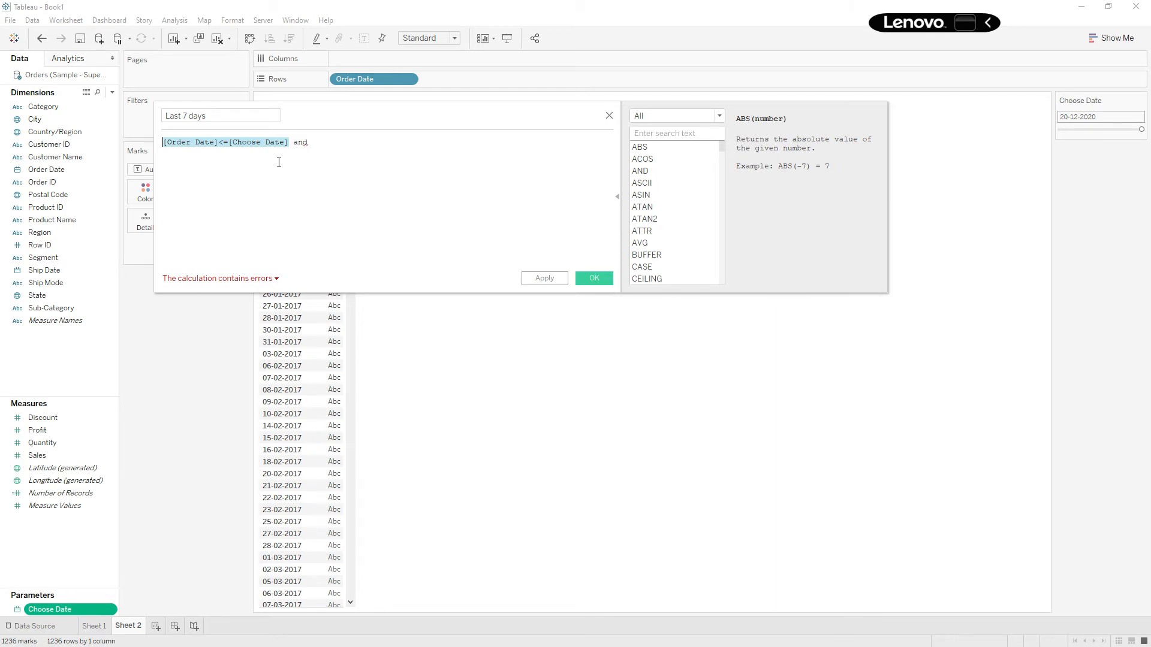
{"action": "left_click", "coordinate": [316, 142]}
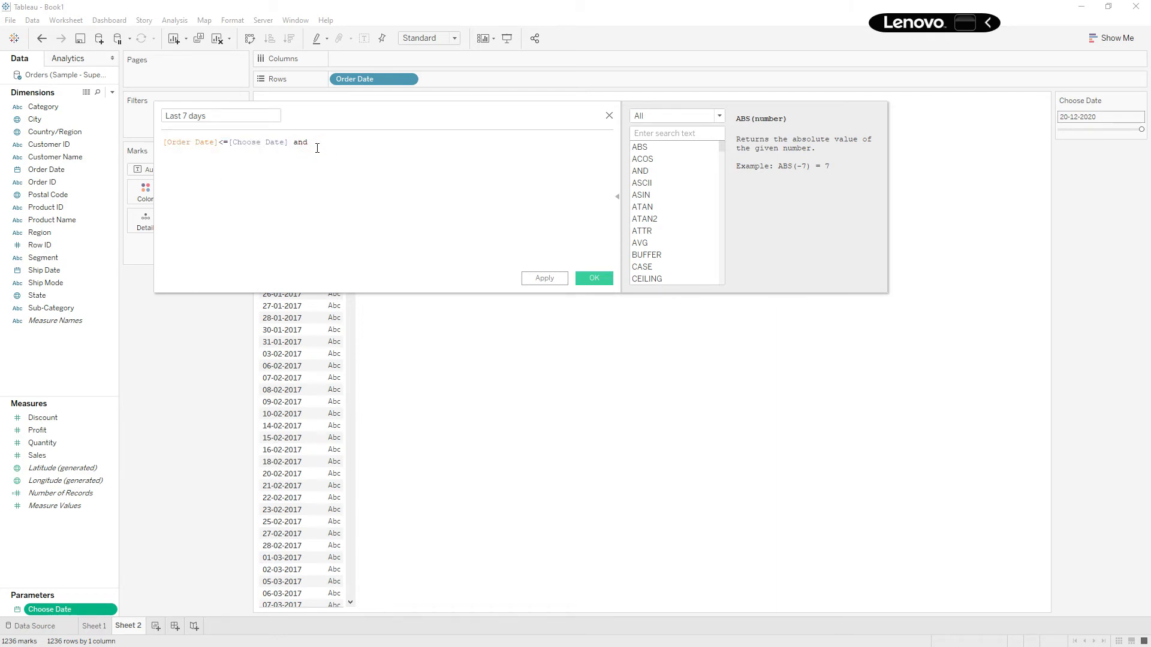
{"action": "type", "text": "ord"}
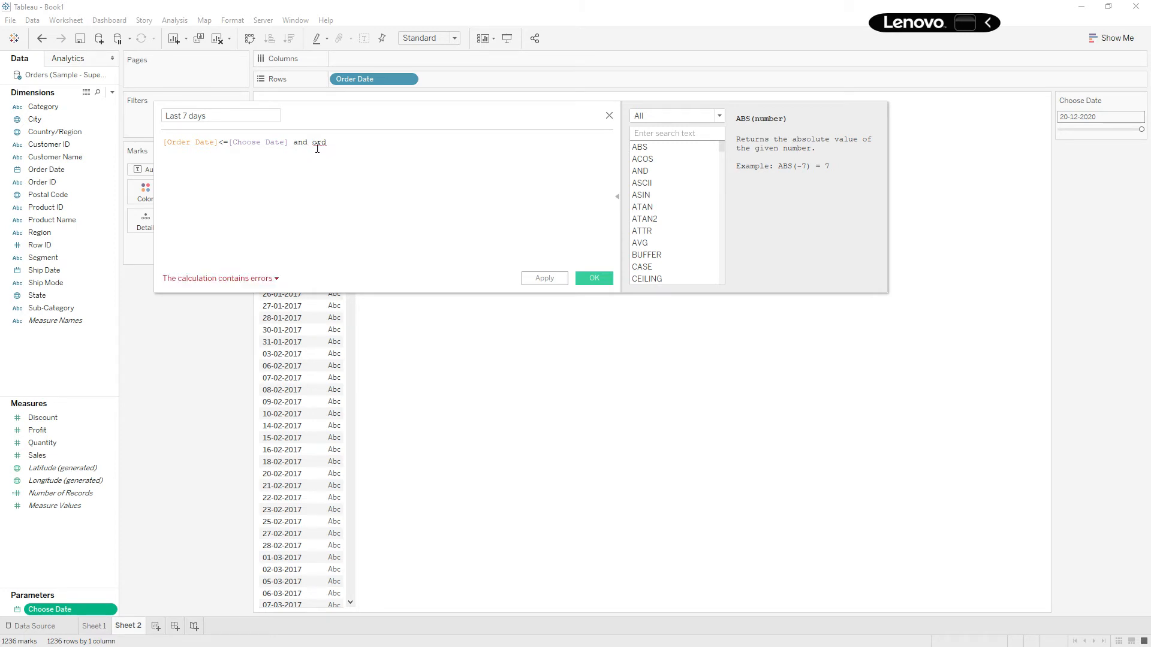
{"action": "type", "text": "[Order Date]>="}
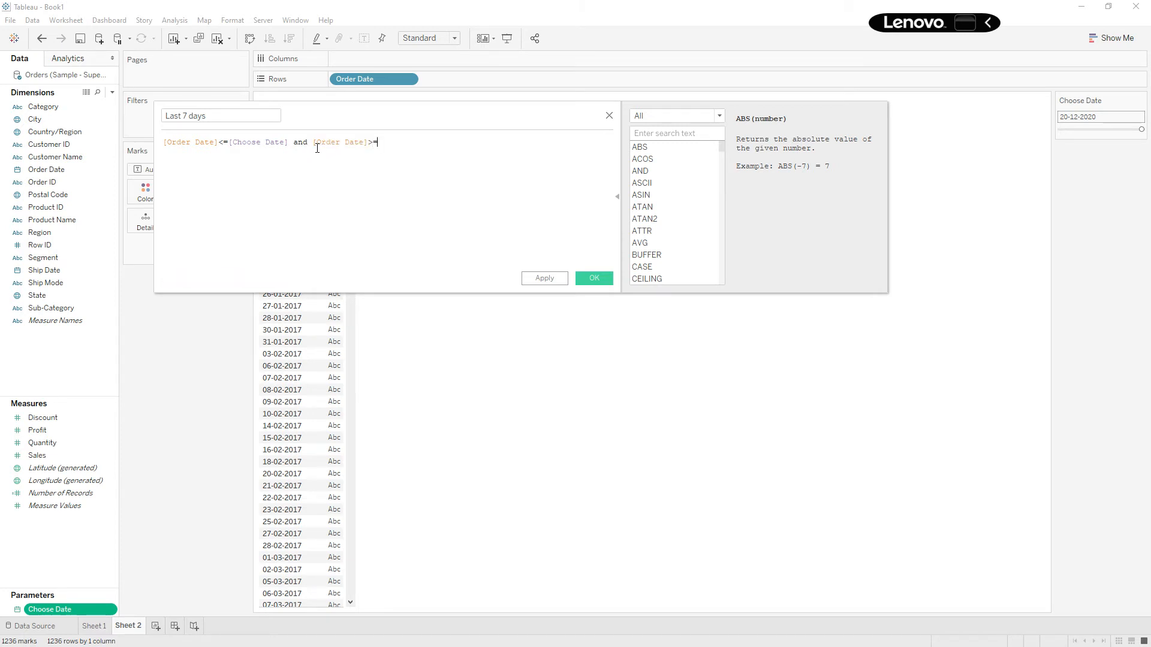
{"action": "type", "text": "choo"}
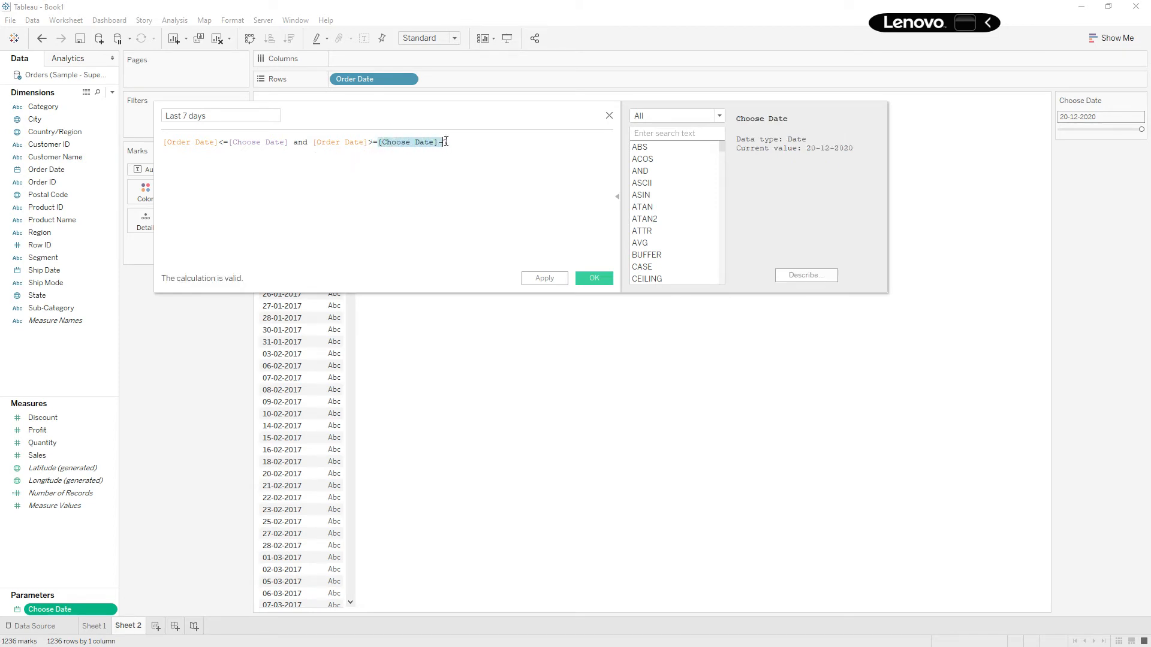
{"action": "type", "text": "7"}
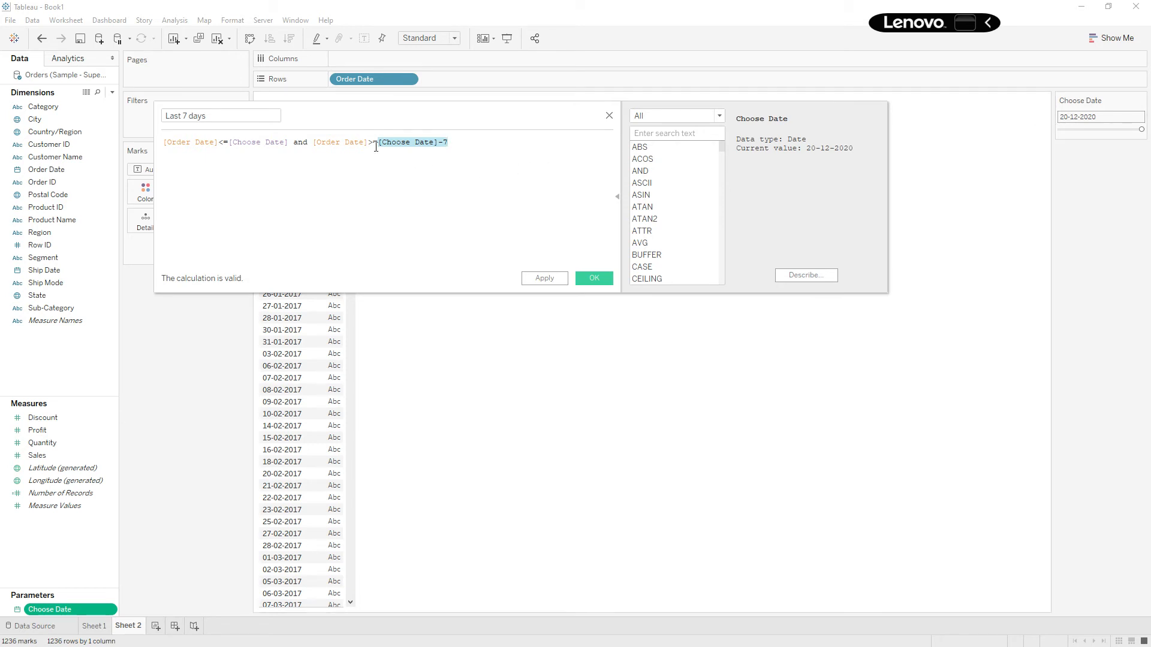
{"action": "left_click", "coordinate": [373, 141]}
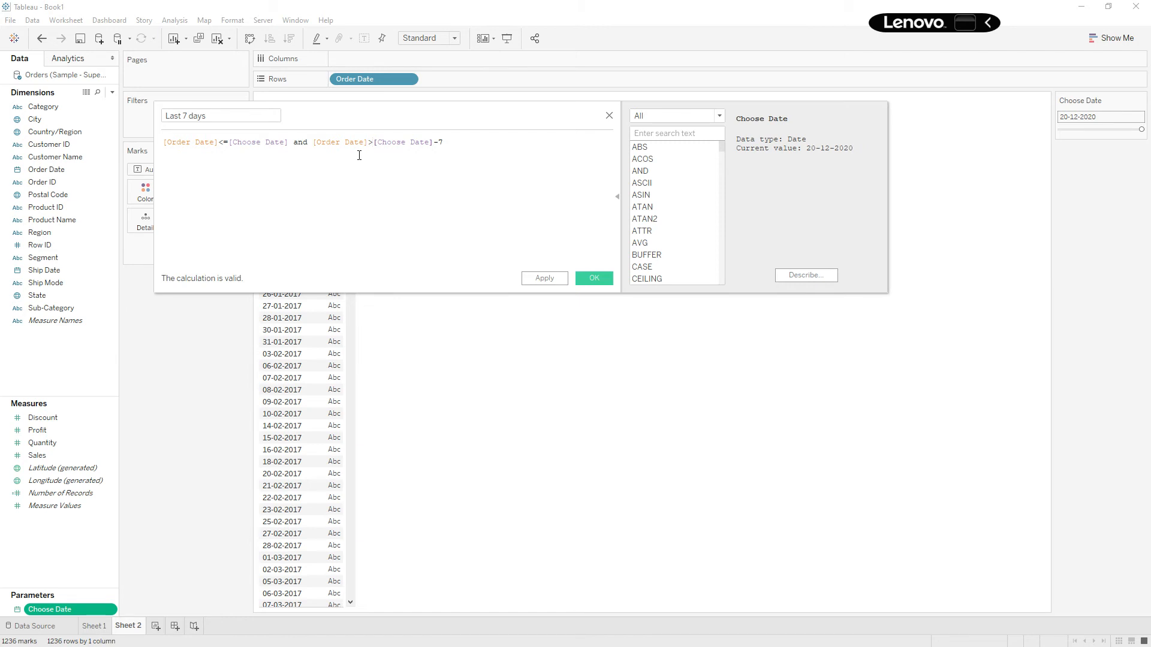
{"action": "mouse_move", "coordinate": [593, 272]}
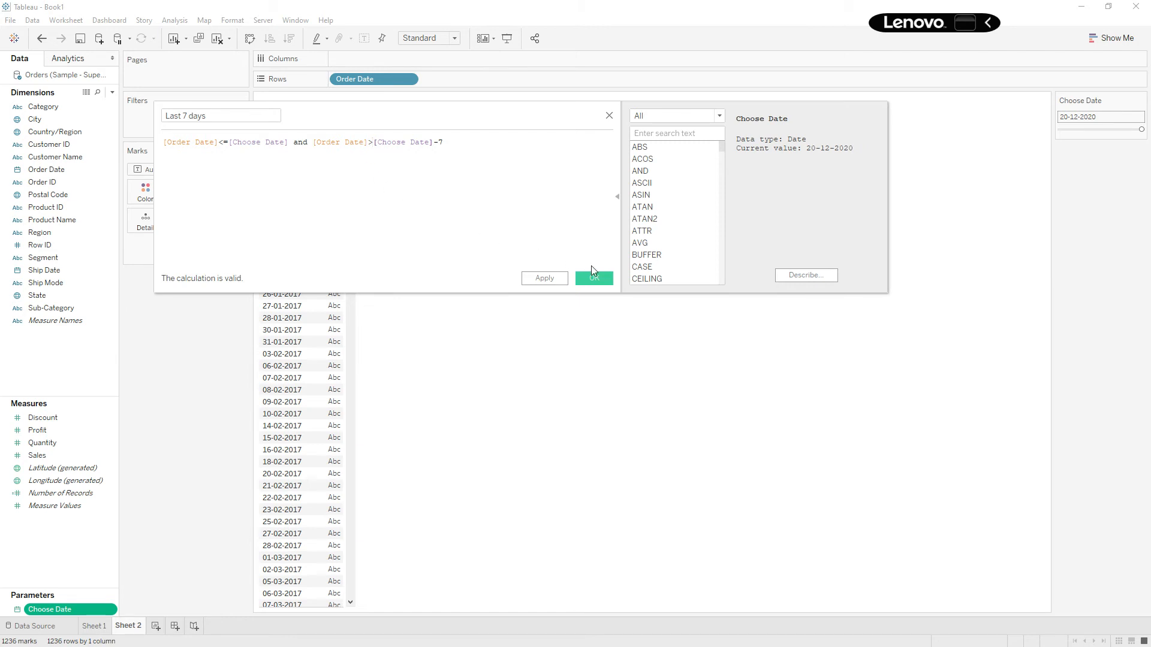
Save Last 7 days and filter Sheet 2 to keep only True.
{"action": "left_click", "coordinate": [595, 279]}
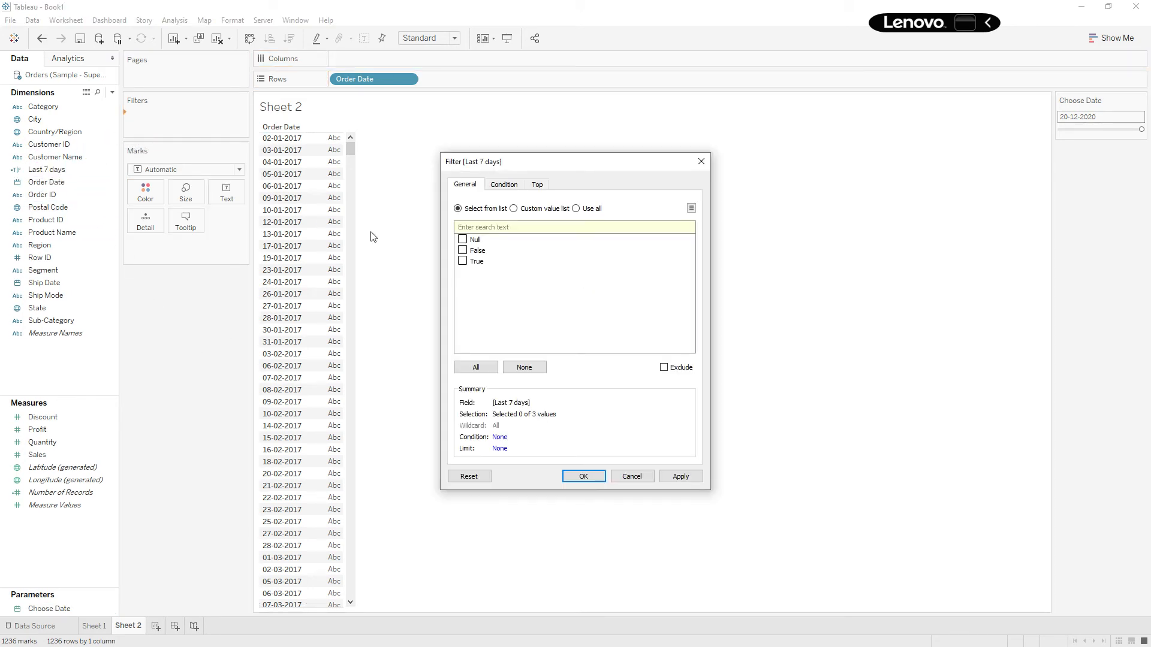
{"action": "left_click", "coordinate": [462, 260]}
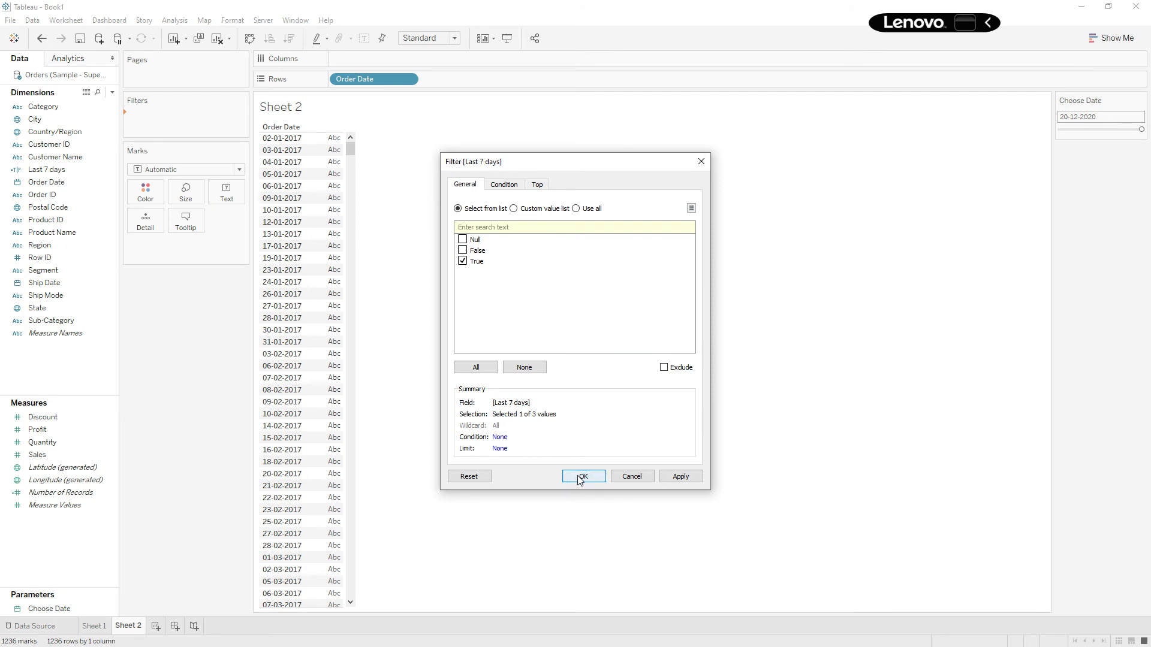
{"action": "left_click", "coordinate": [583, 477]}
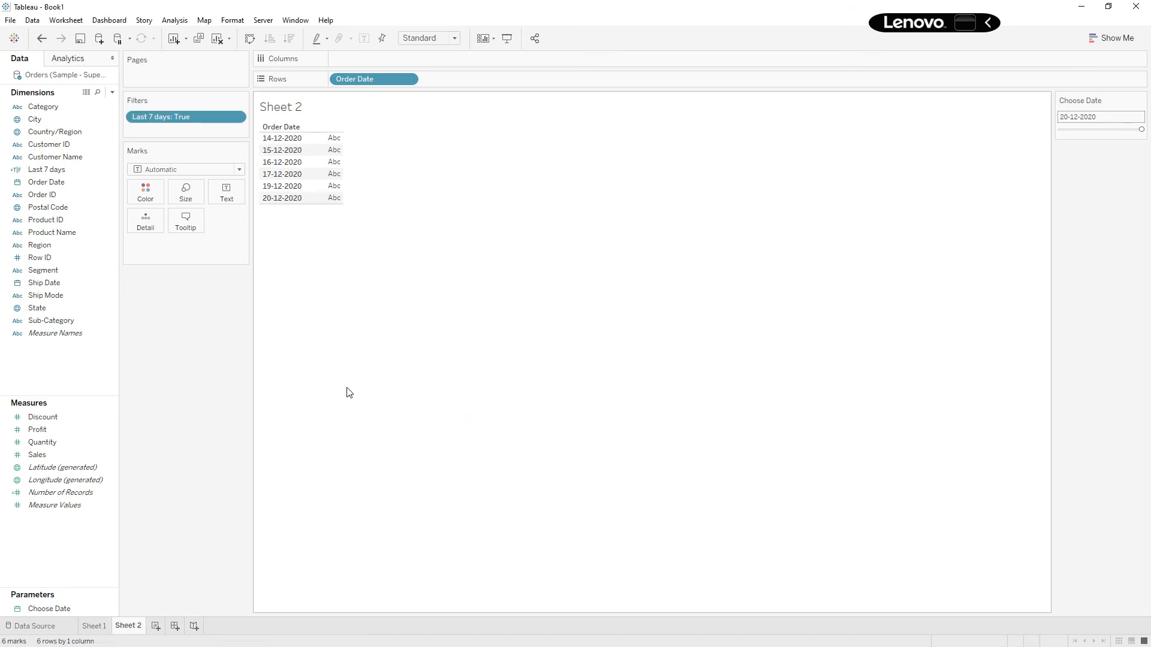
{"action": "mouse_move", "coordinate": [284, 255]}
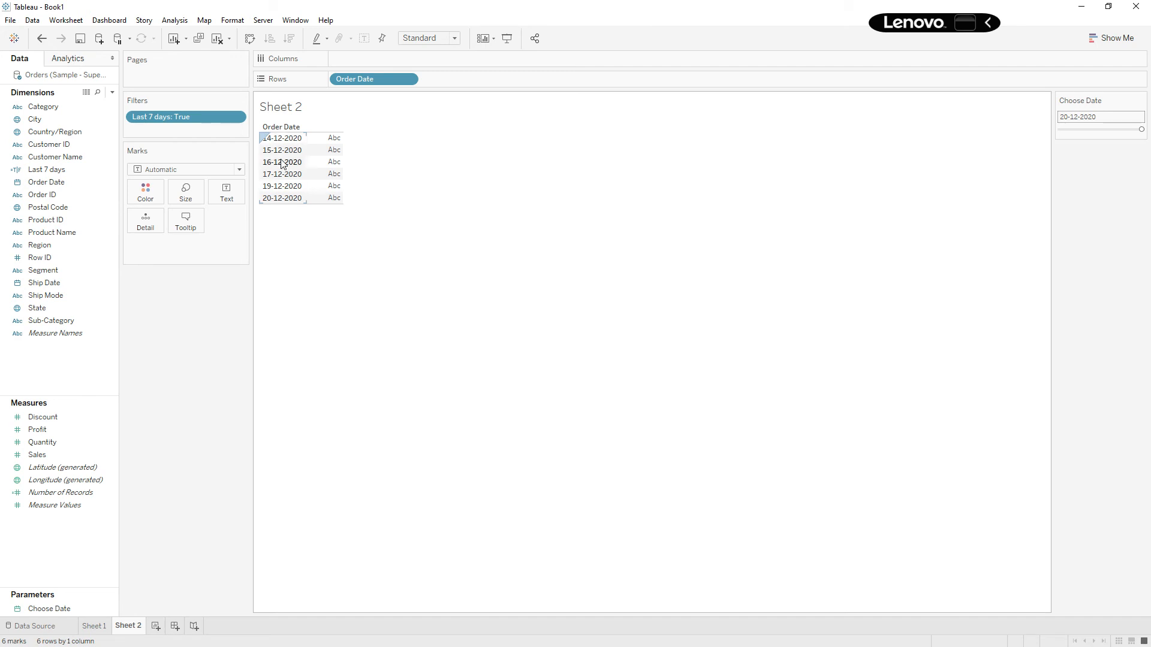
{"action": "mouse_move", "coordinate": [282, 186]}
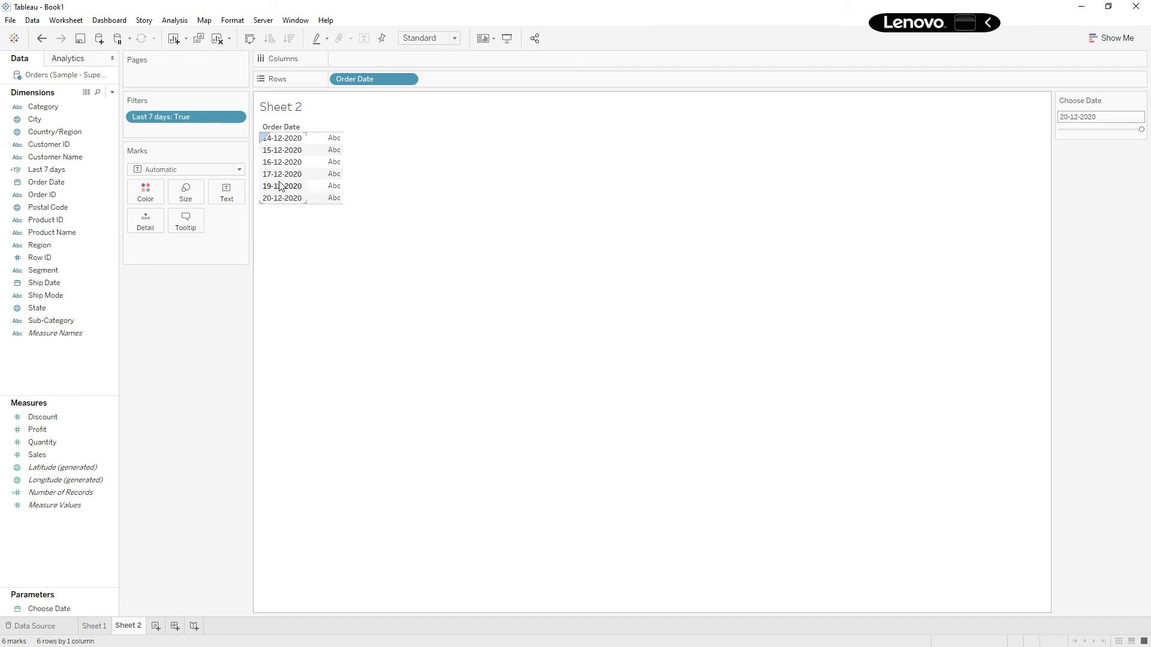
{"action": "mouse_move", "coordinate": [284, 187]}
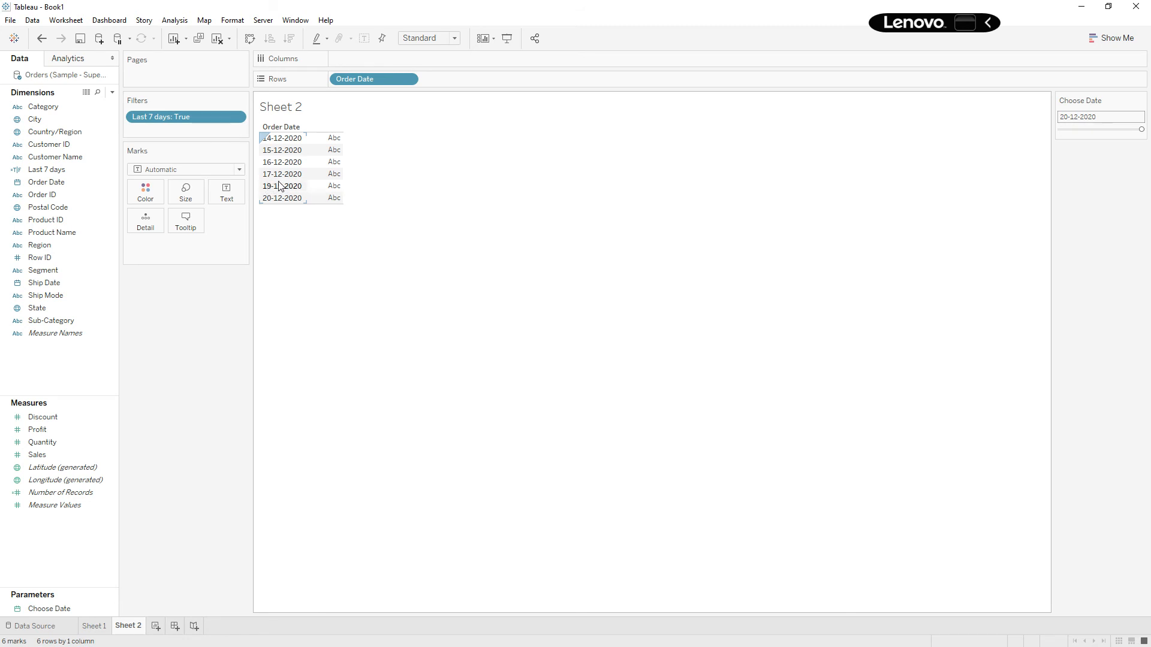
{"action": "mouse_move", "coordinate": [277, 215]}
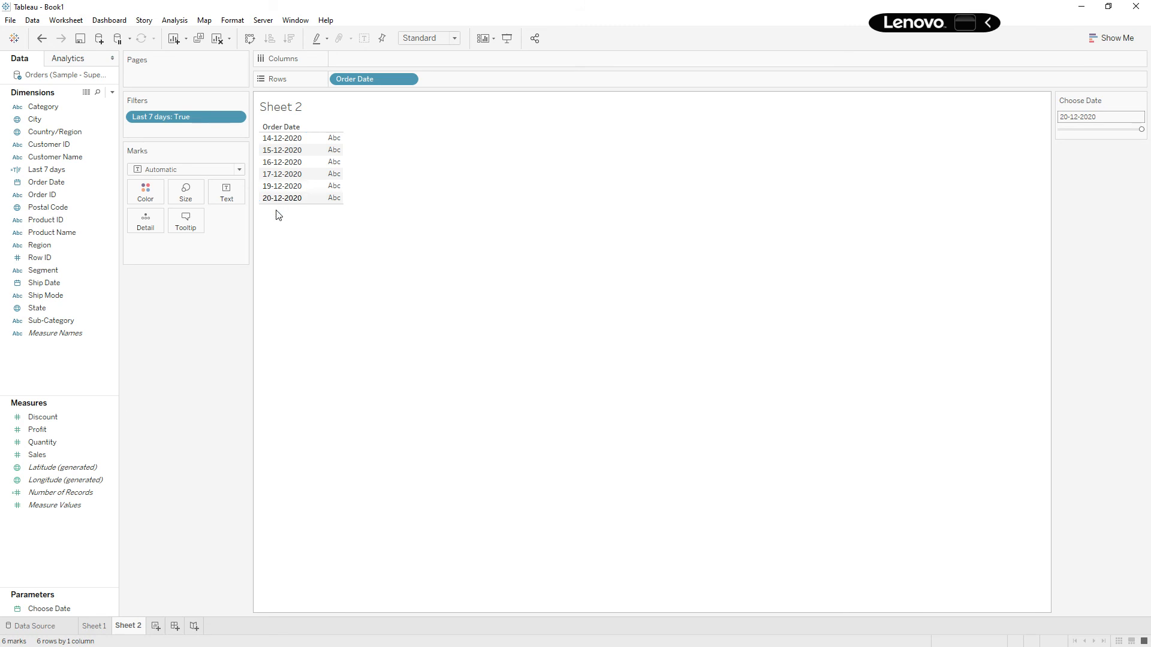
{"action": "mouse_move", "coordinate": [161, 560]}
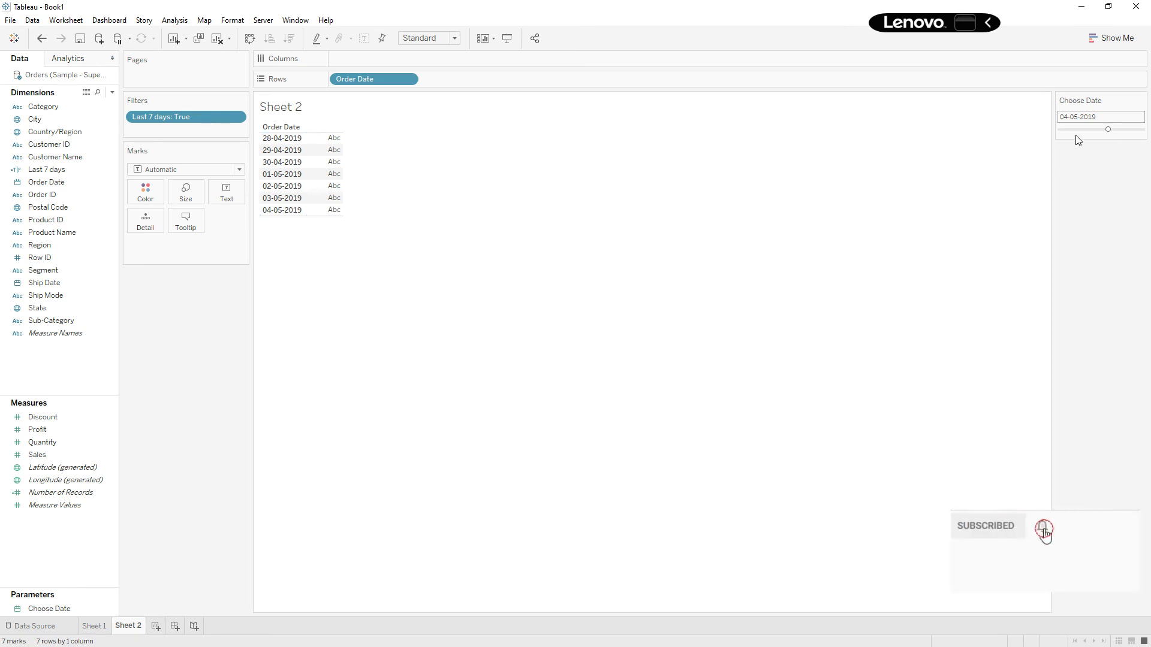
{"action": "mouse_move", "coordinate": [777, 325]}
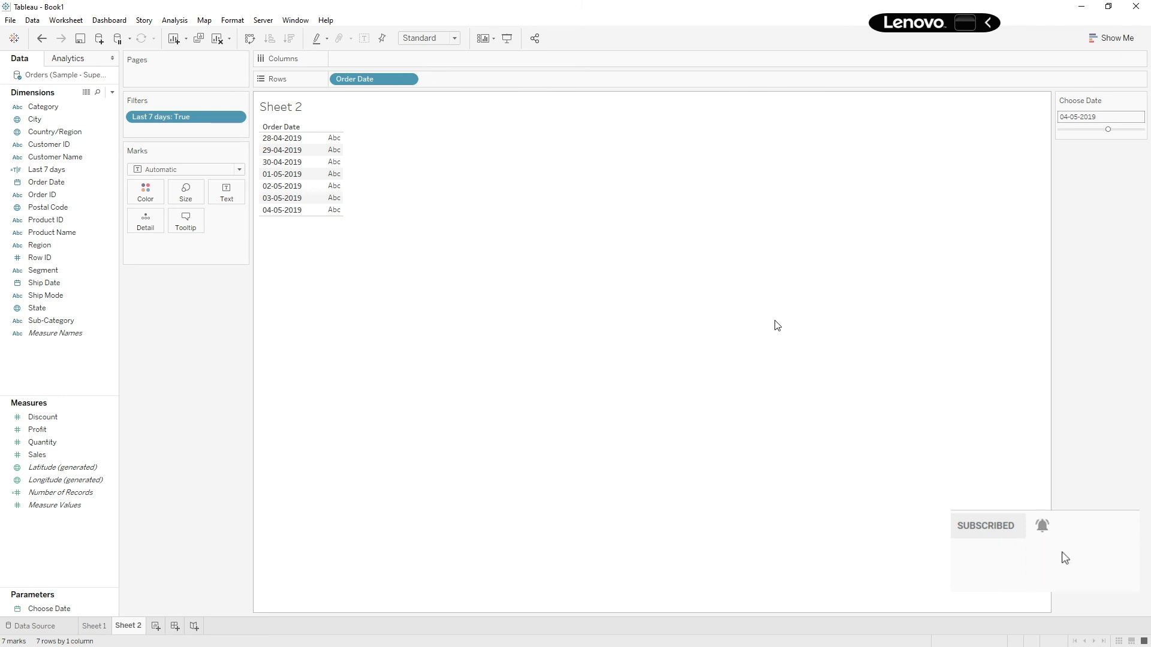